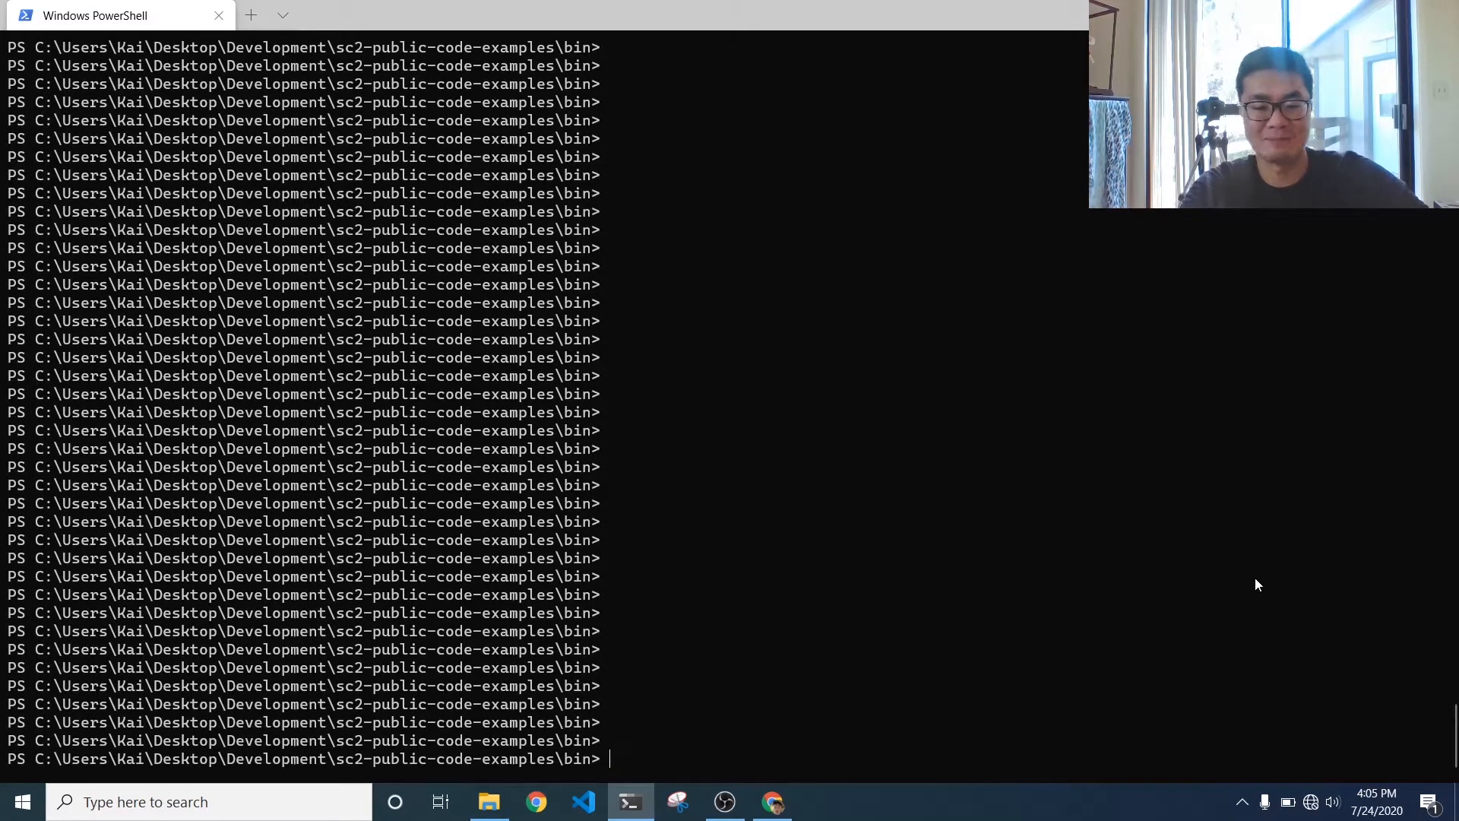
- Run 'dart main.dart takePicture' so the camera starts capturing and returns status 200
type("dart main.dar")
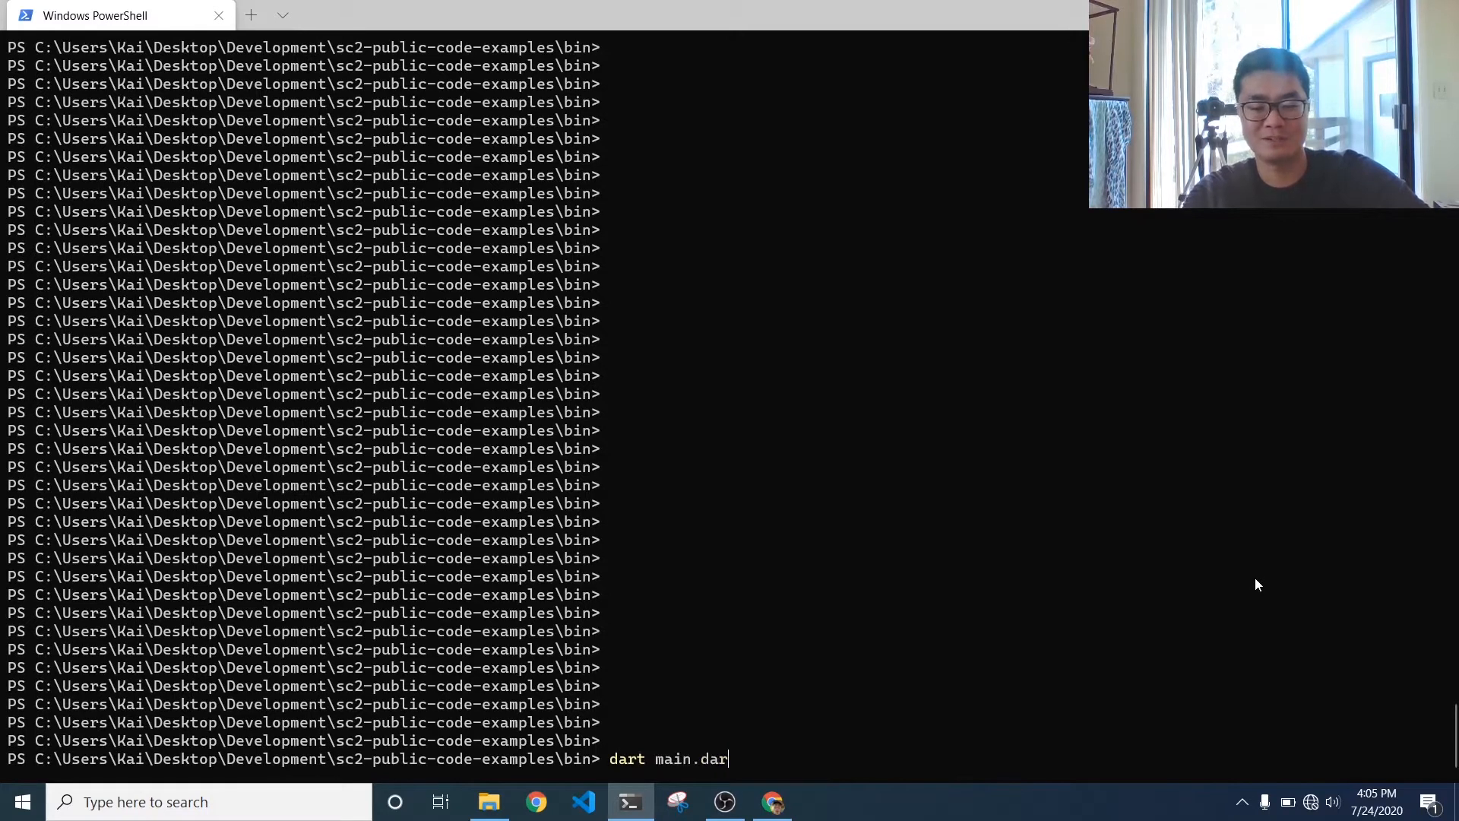
type("takePi")
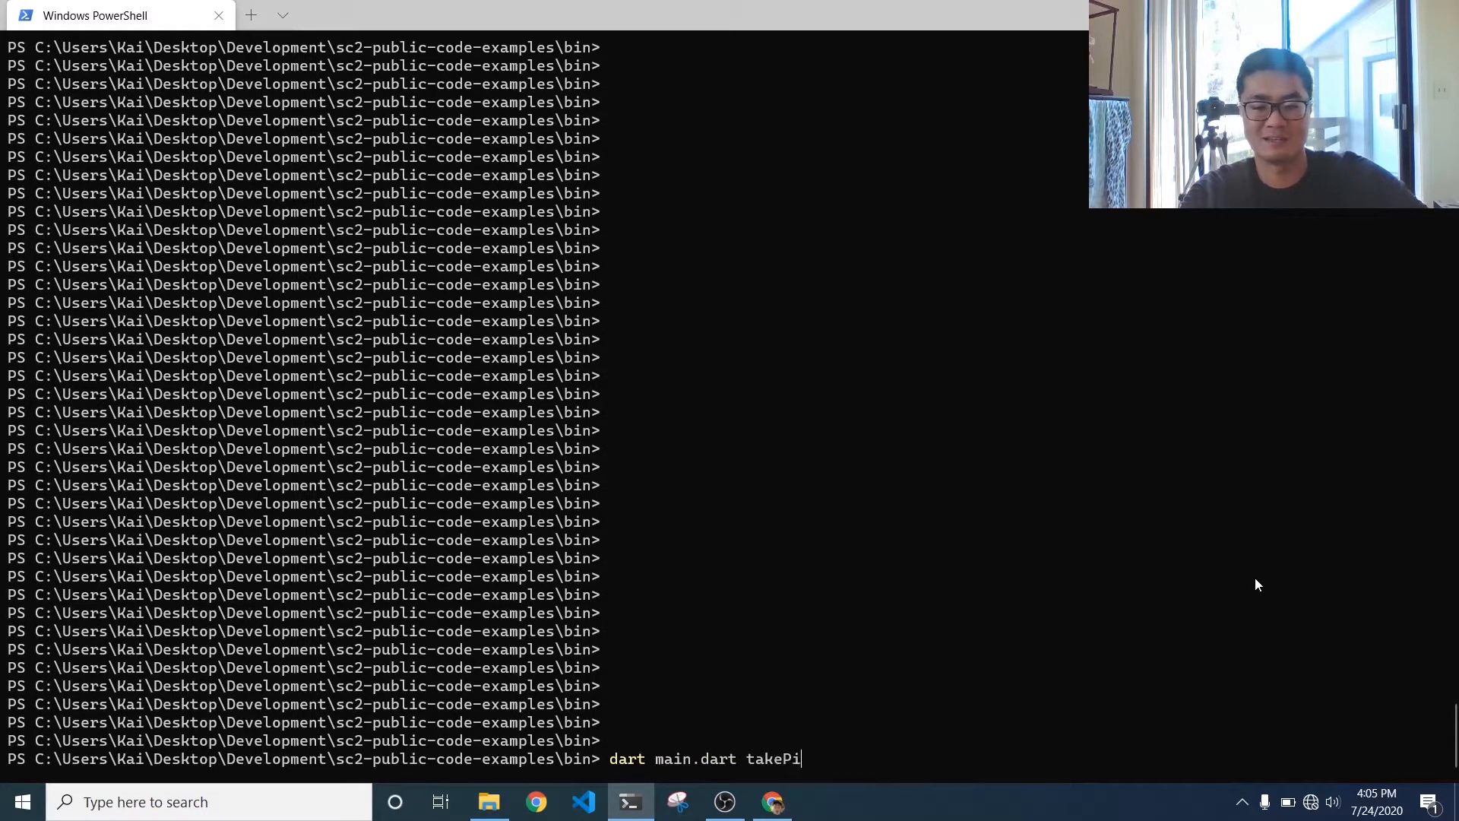
type("cture")
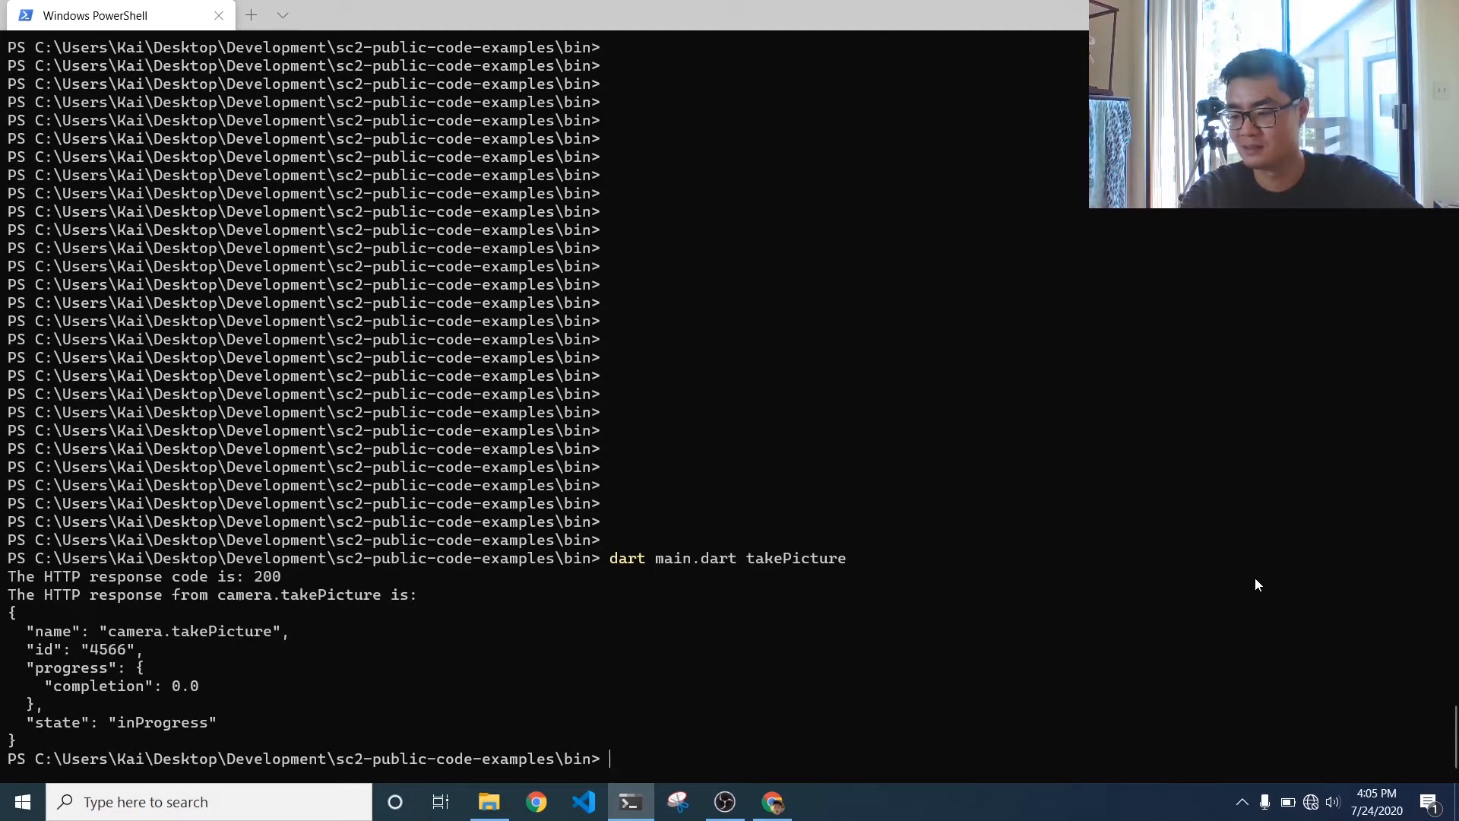
- Run 'dart main.dart downloadFile' to save R0010121.JPG from the camera's file URL
type("dart main.dart downloadFile")
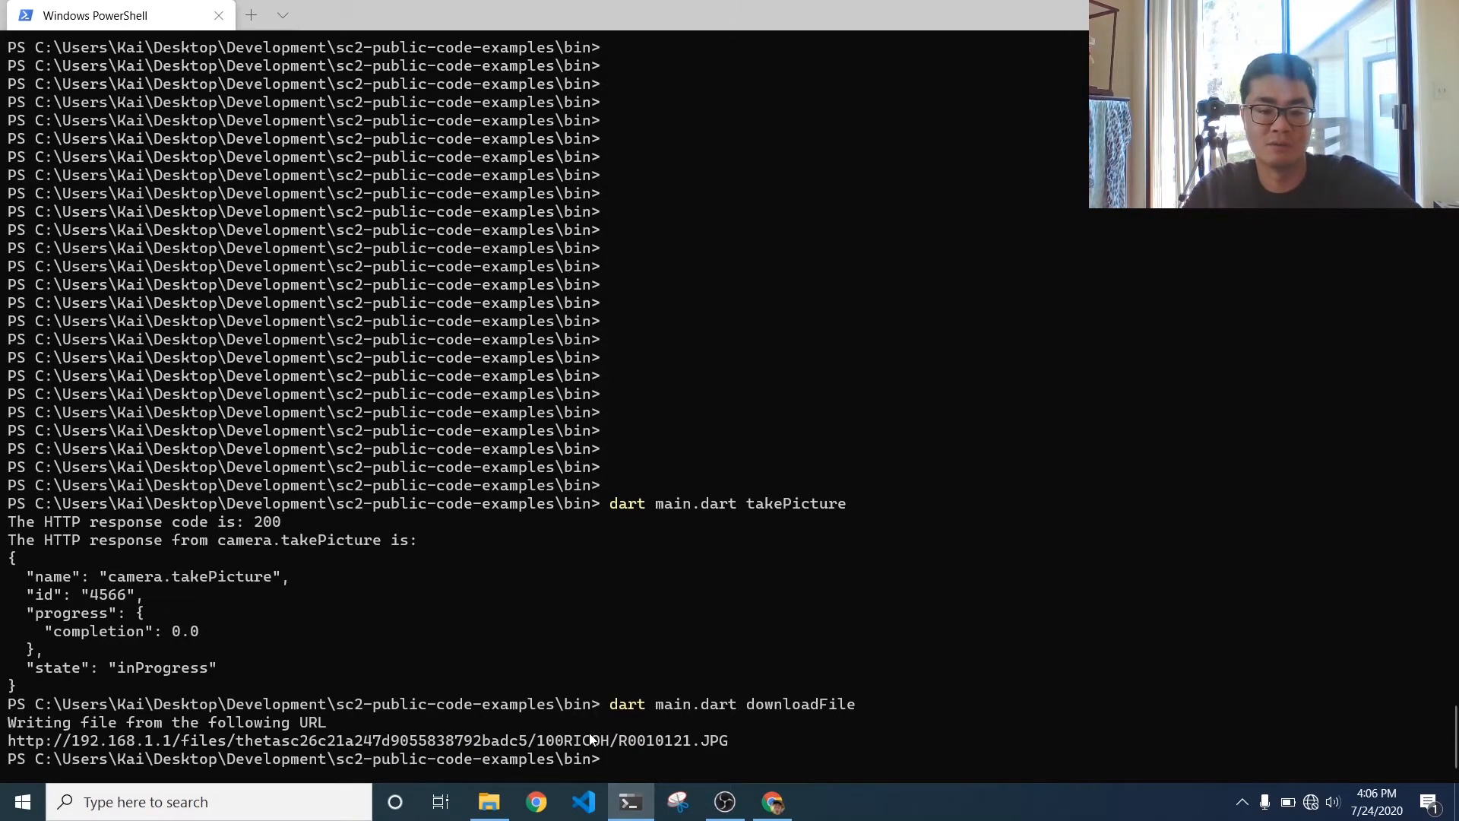
- Navigate to sc2-public-code-examples\bin and select the downloaded R0010121 image beside main.dart
left_click(488, 801)
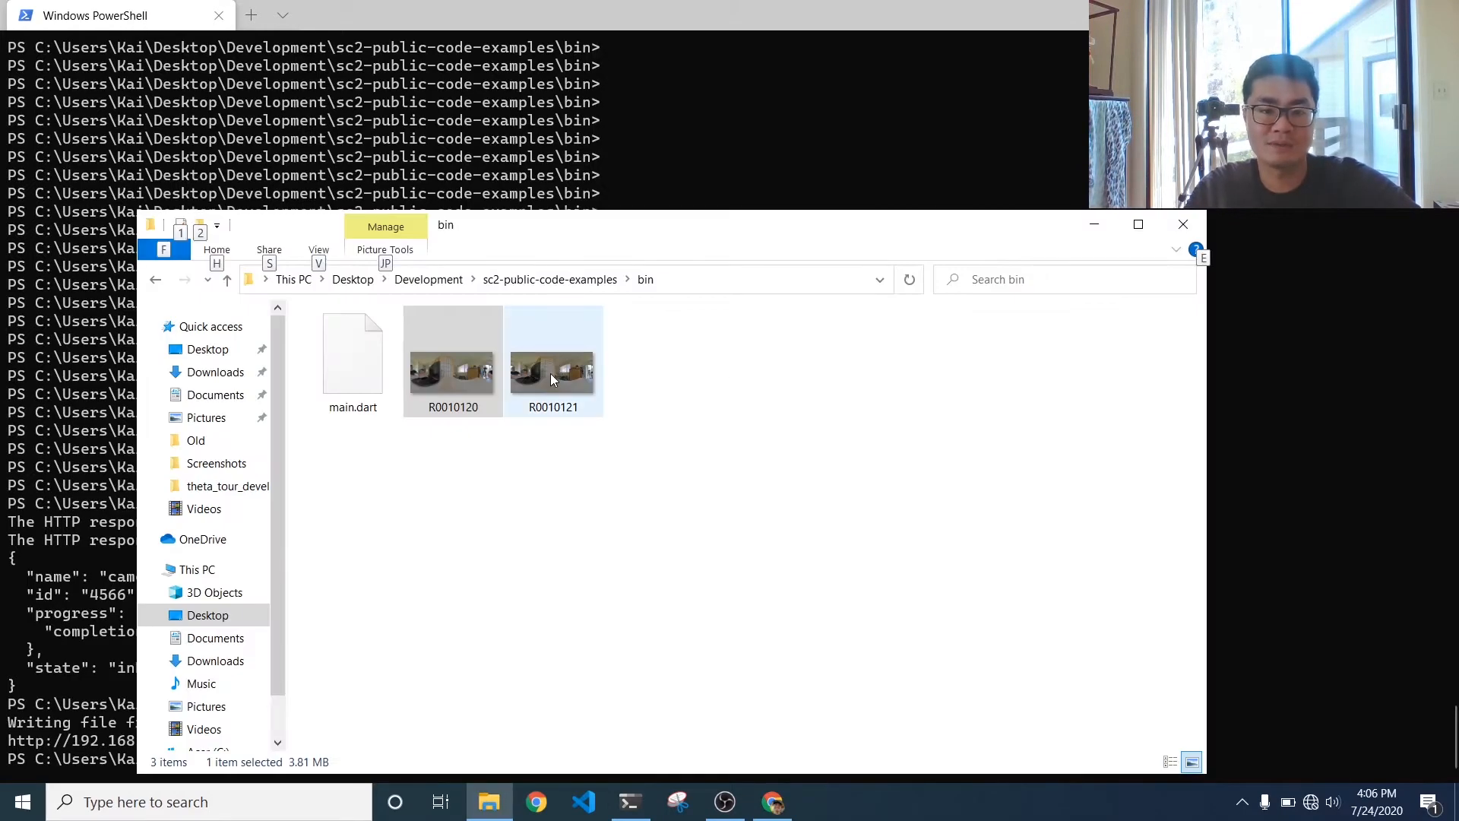
left_click(226, 279)
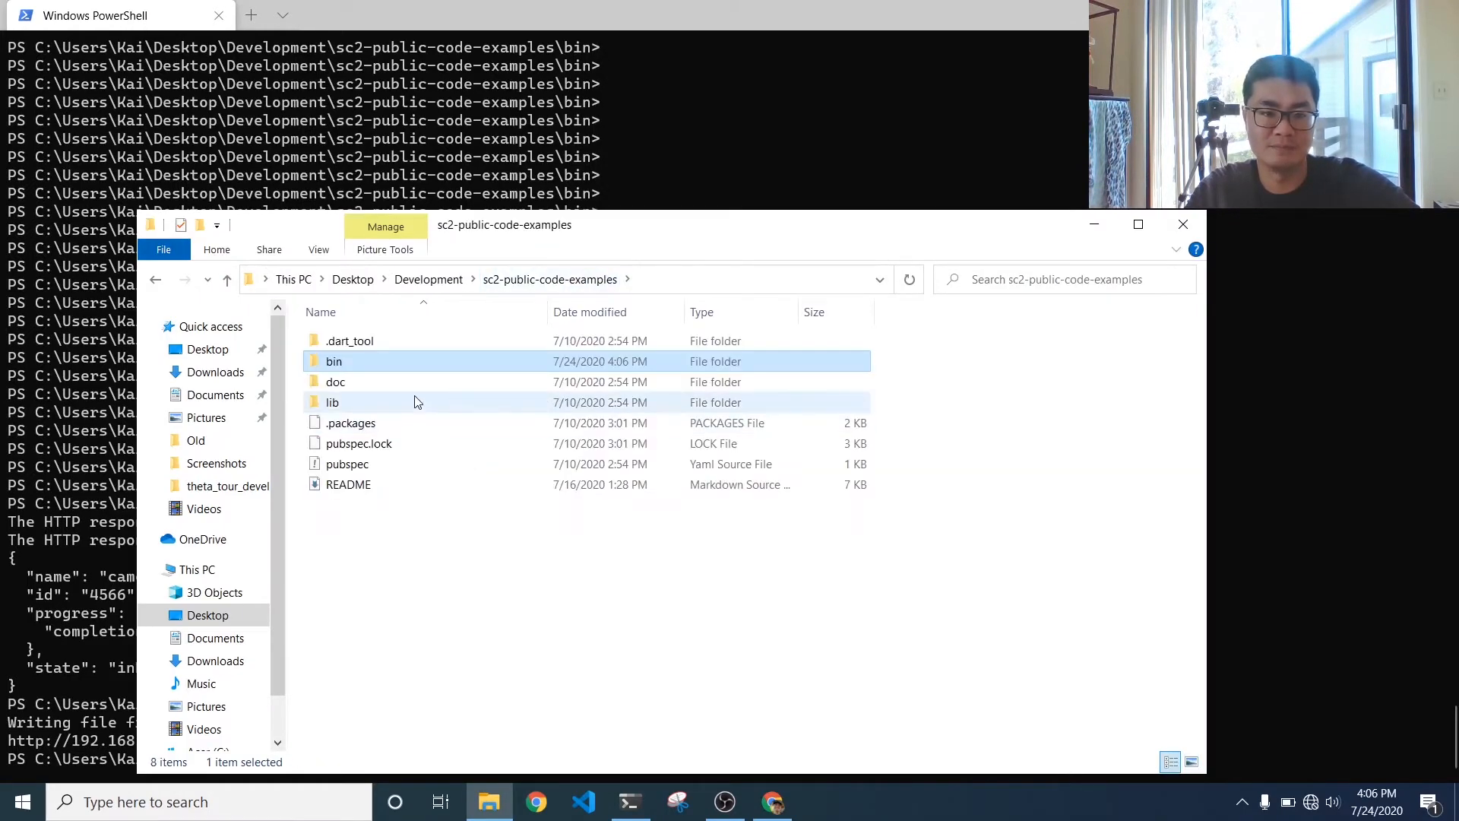
double_click(333, 362)
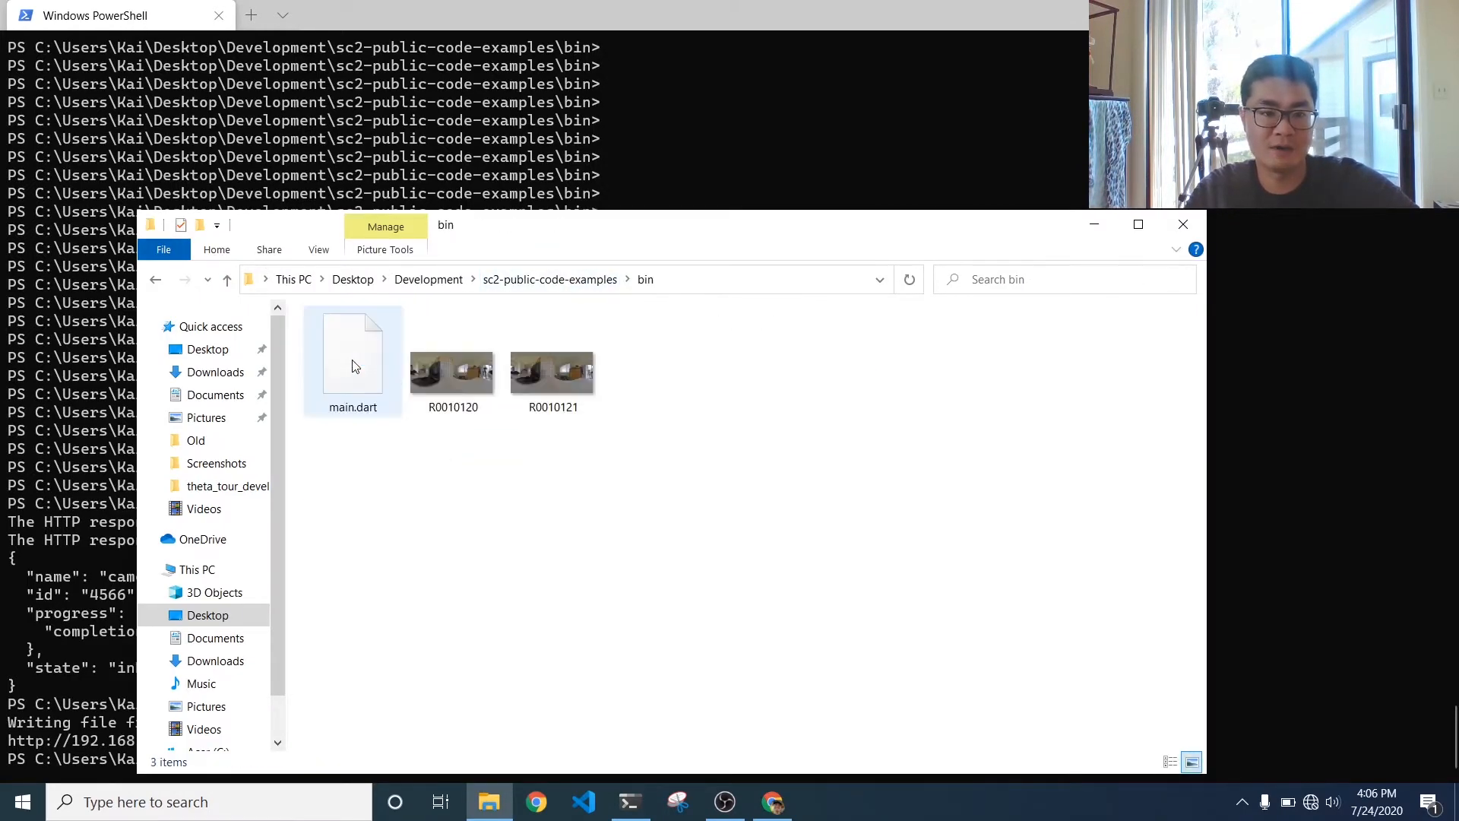
left_click(554, 364)
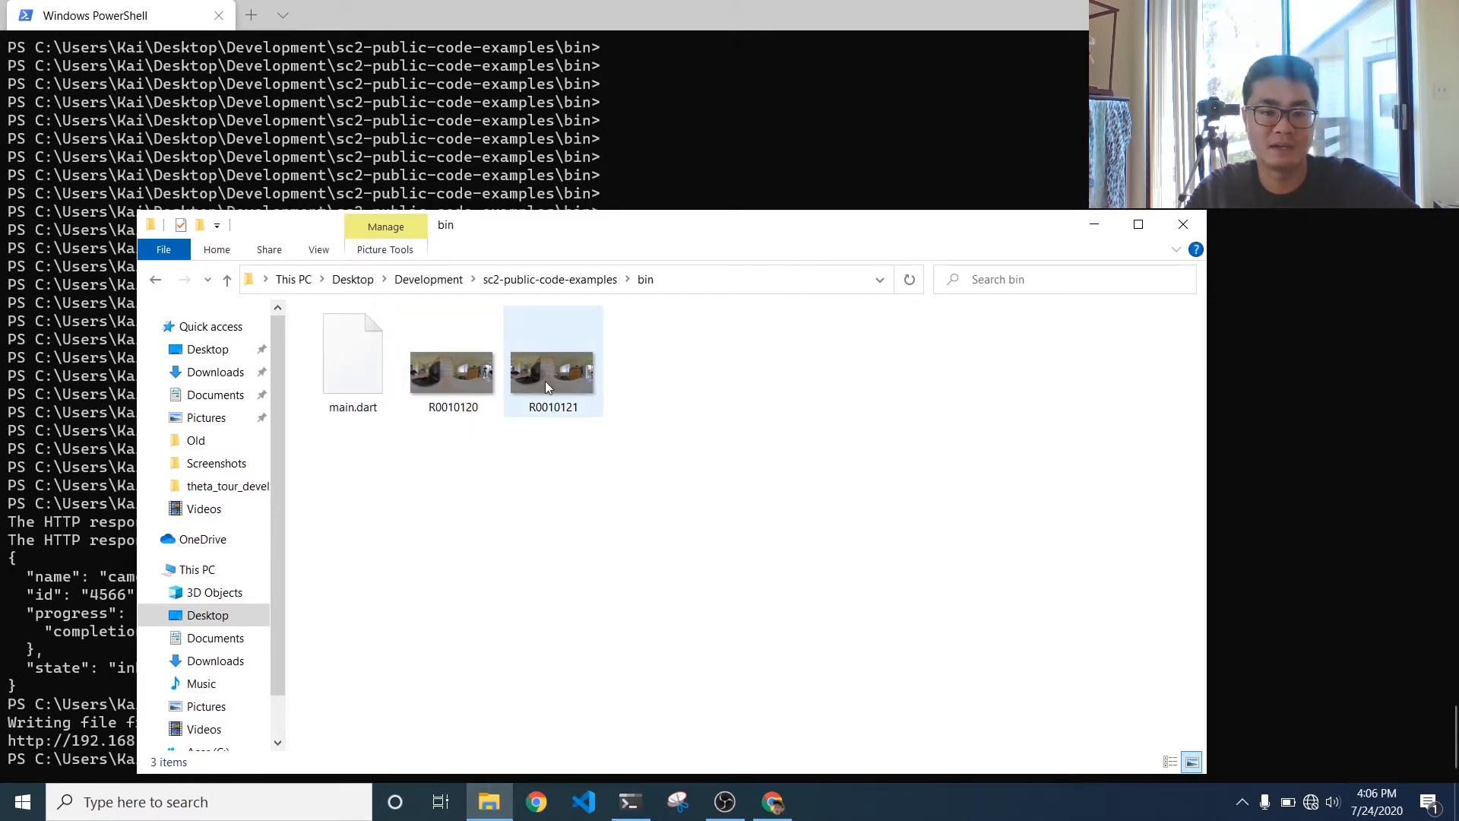
- View R0010121.JPG in Photos, showing the captured 360° room image
double_click(553, 373)
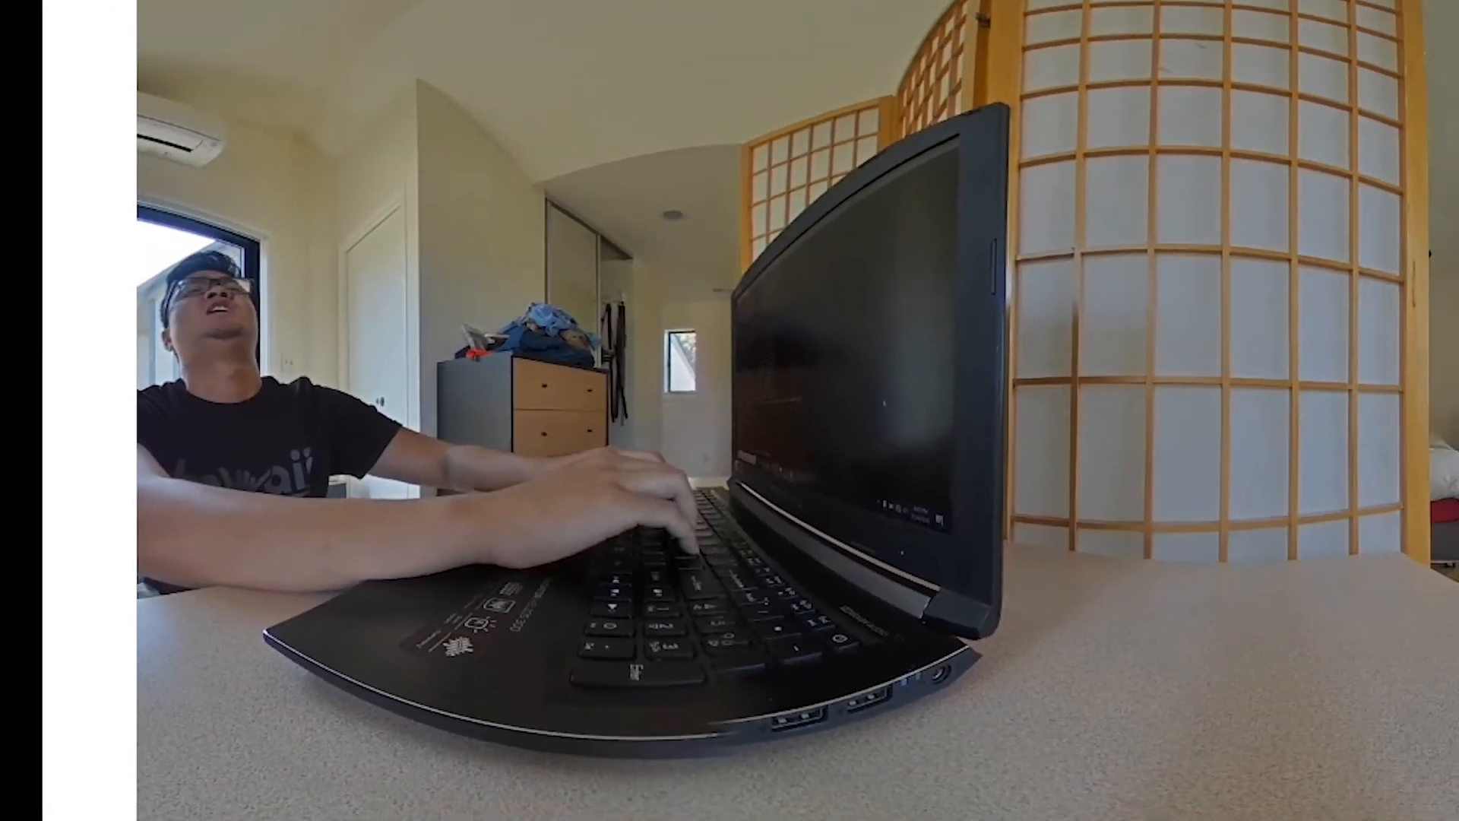
left_click(818, 801)
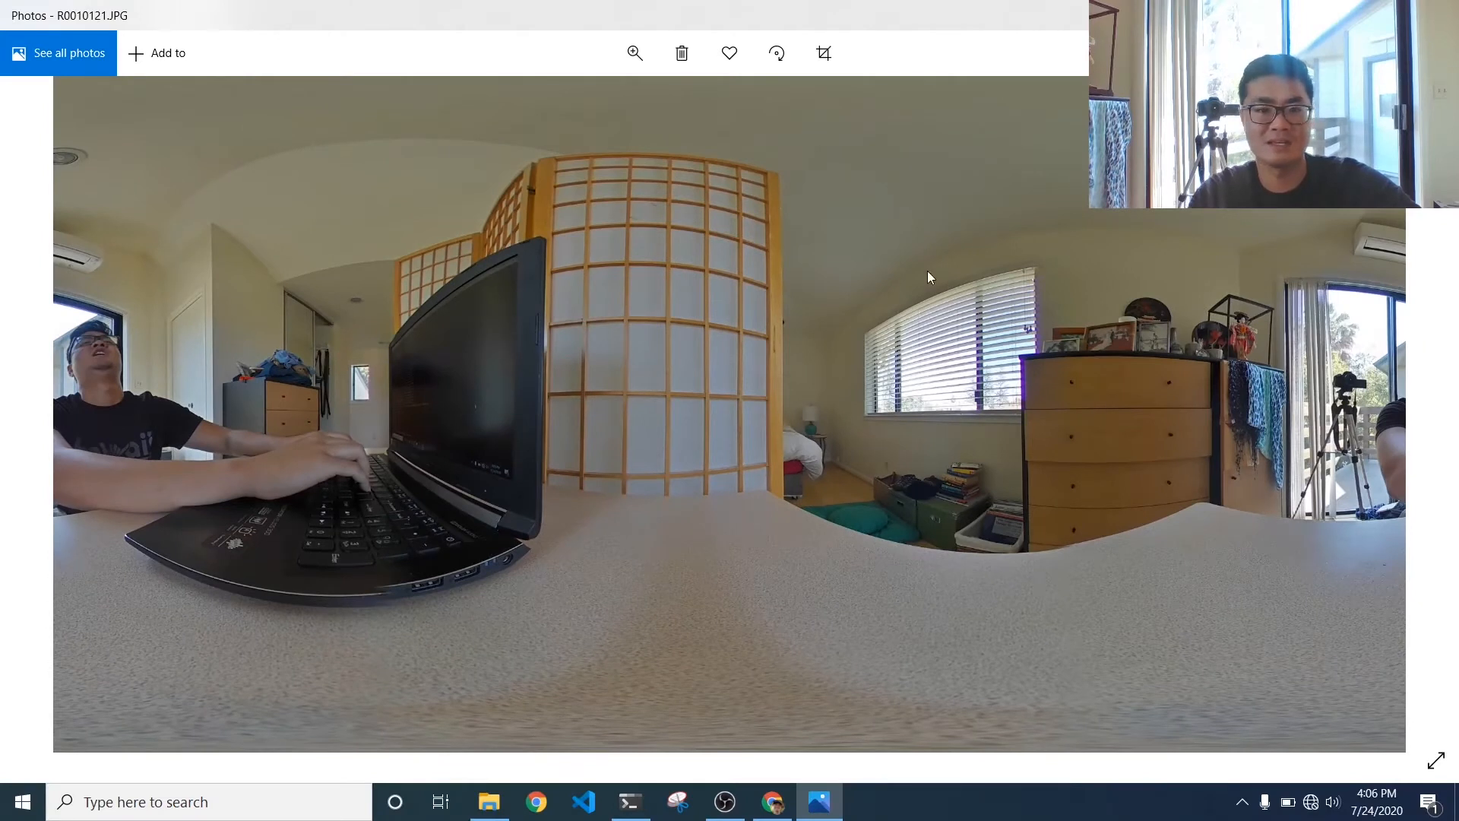